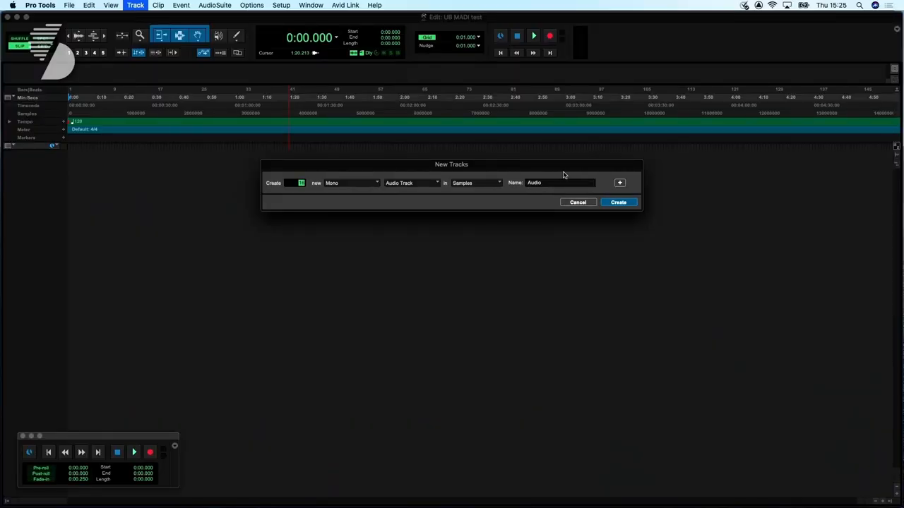
pyautogui.moveTo(578, 202)
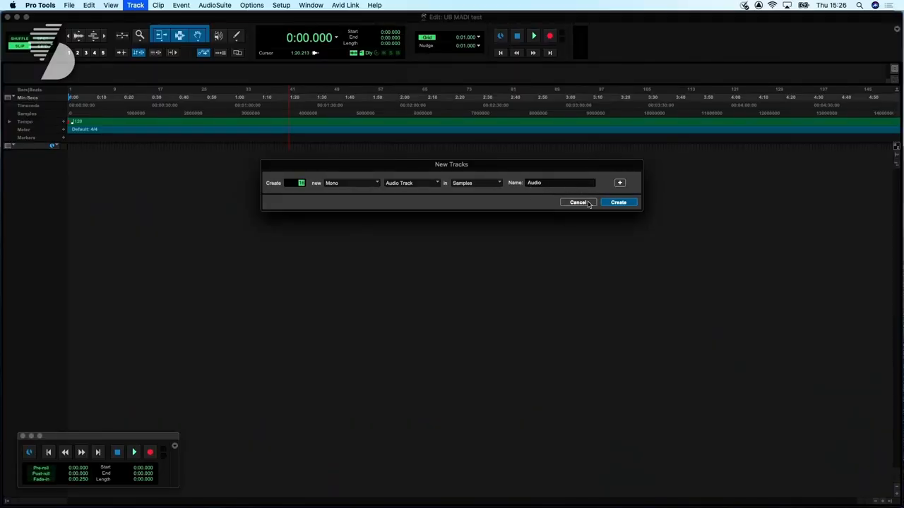
# Cancel the New Tracks dialog, leaving the session at Audio 1–16
pyautogui.click(619, 204)
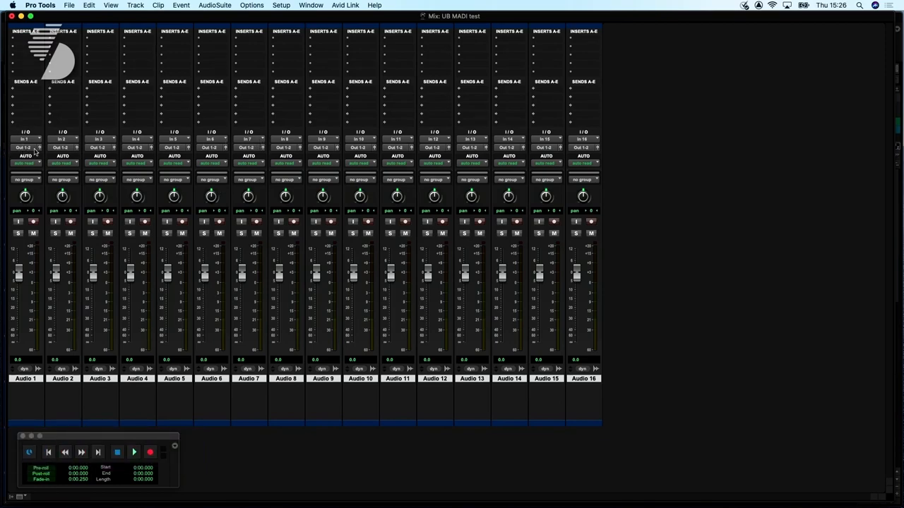
pyautogui.moveTo(149, 153)
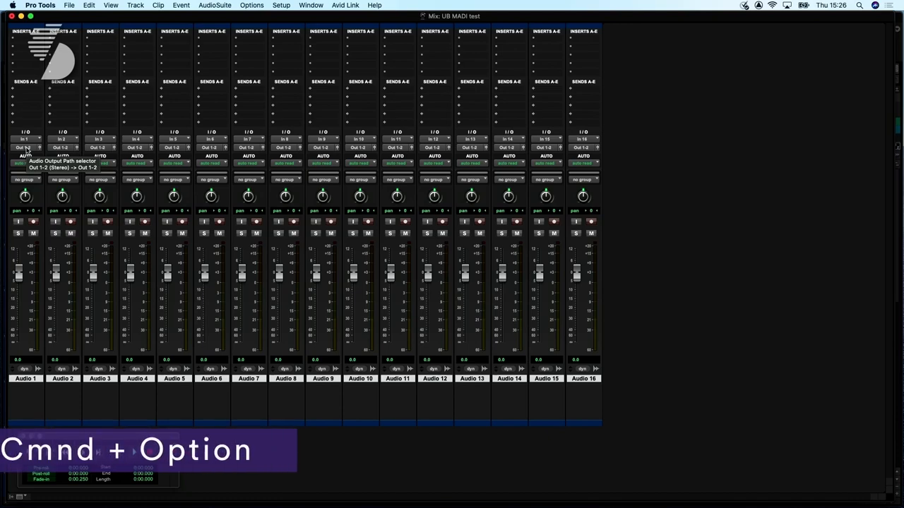
# Cascade Audio 1–16 to individual outputs Out 1–16 from Audio 1's output selector
pyautogui.click(25, 148)
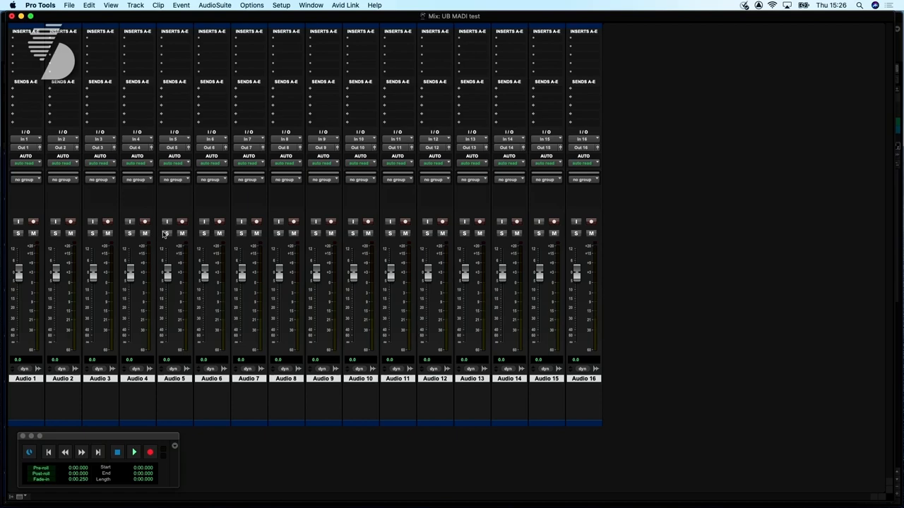
pyautogui.moveTo(149, 220)
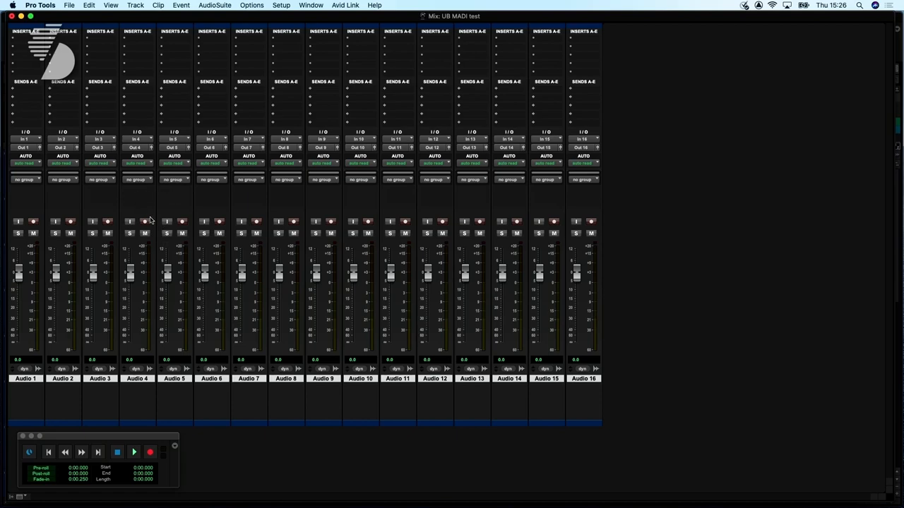
pyautogui.moveTo(147, 222)
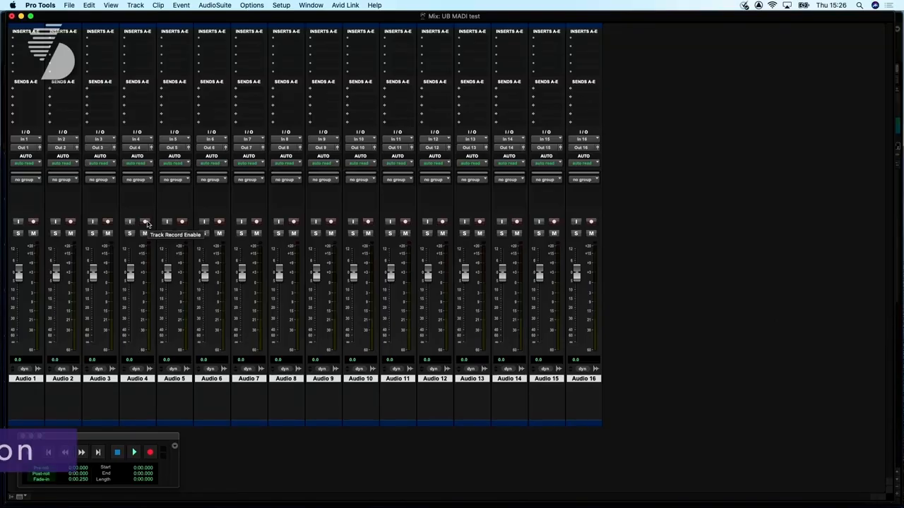